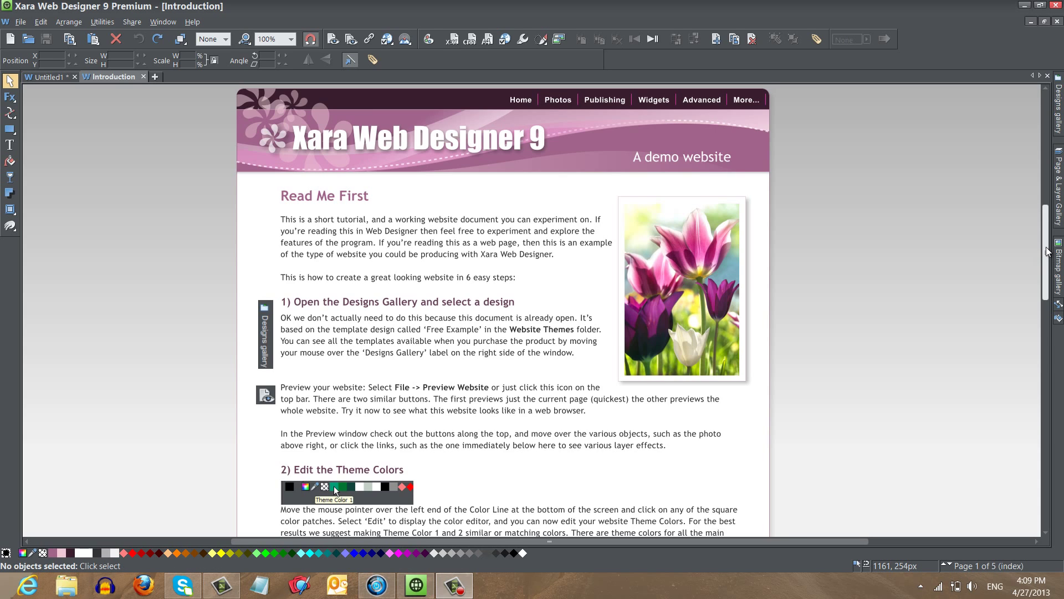
# Step: Add a 'Top of Web Page' text box beside the next-page arrow at the page bottom
pyautogui.scroll(-3)
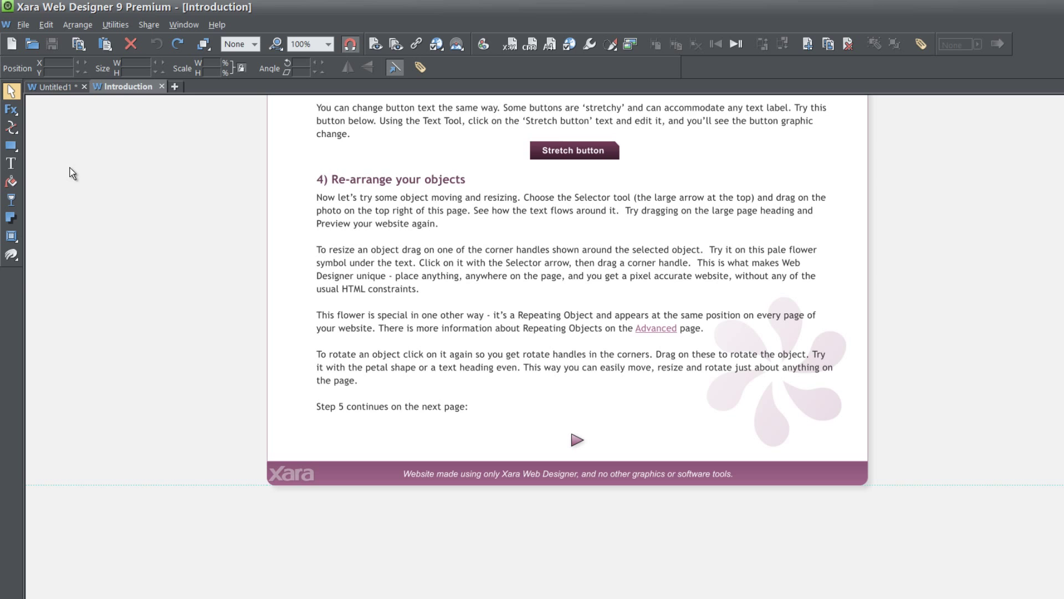
pyautogui.click(11, 163)
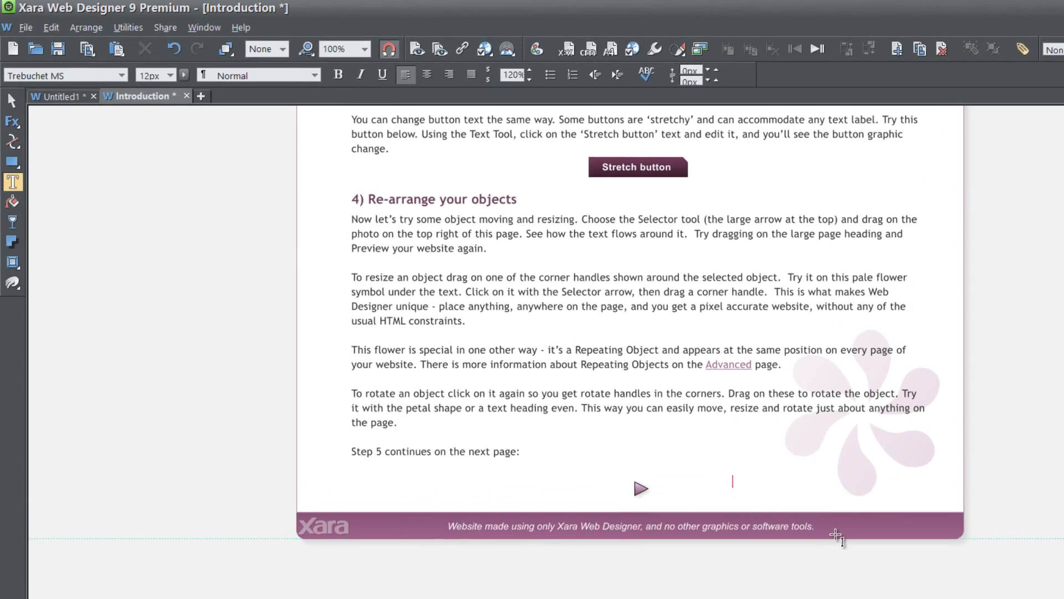
pyautogui.write('Top of Web Page')
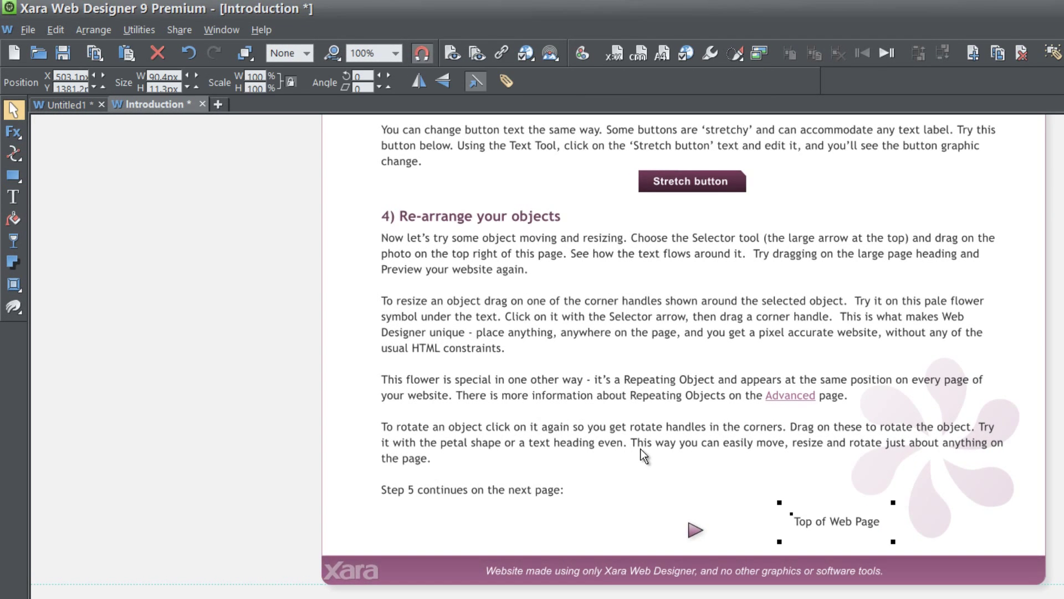
# Step: Via Web Properties, link the text to <Top of page>, apply it and launch the browser preview
pyautogui.rightClick(567, 368)
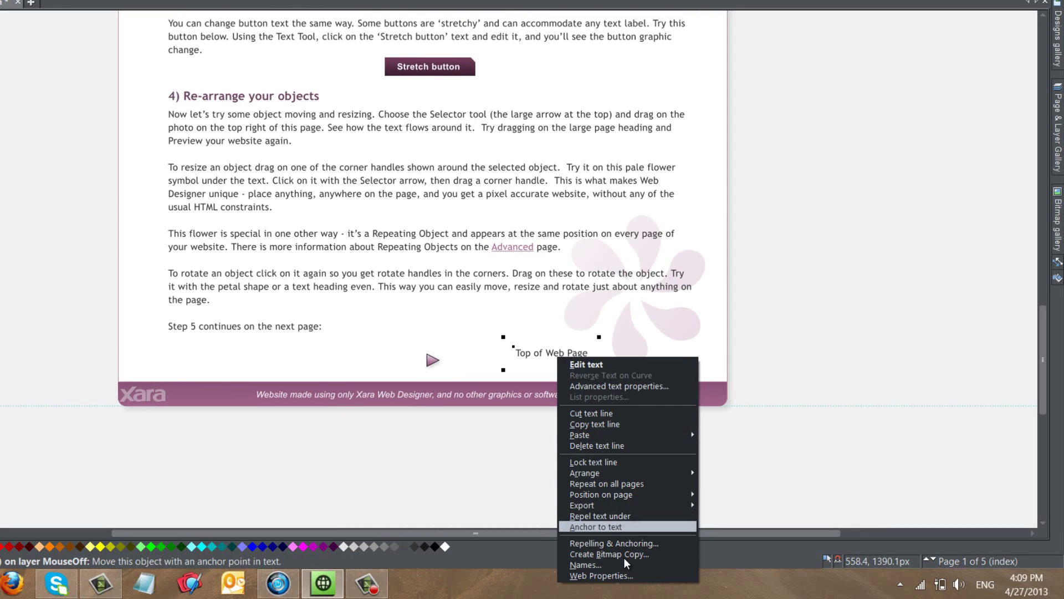
pyautogui.click(600, 576)
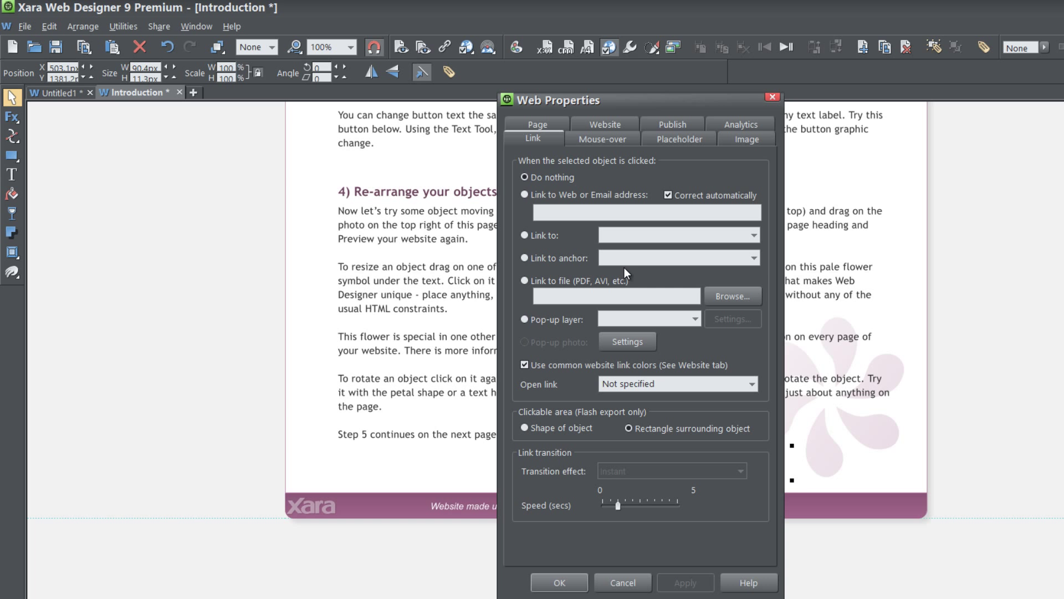
pyautogui.moveTo(559, 178)
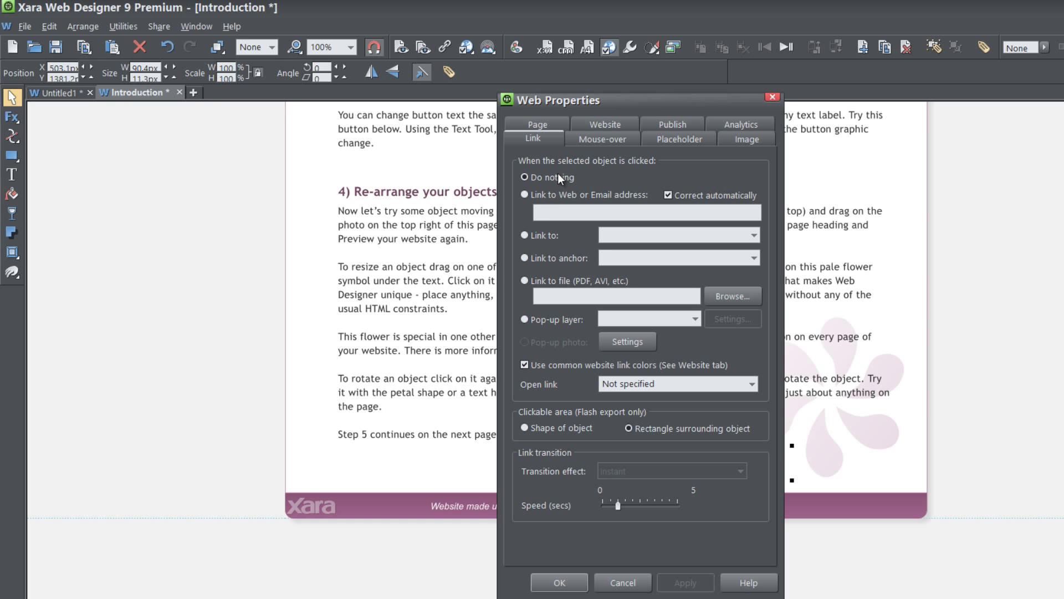
pyautogui.click(525, 235)
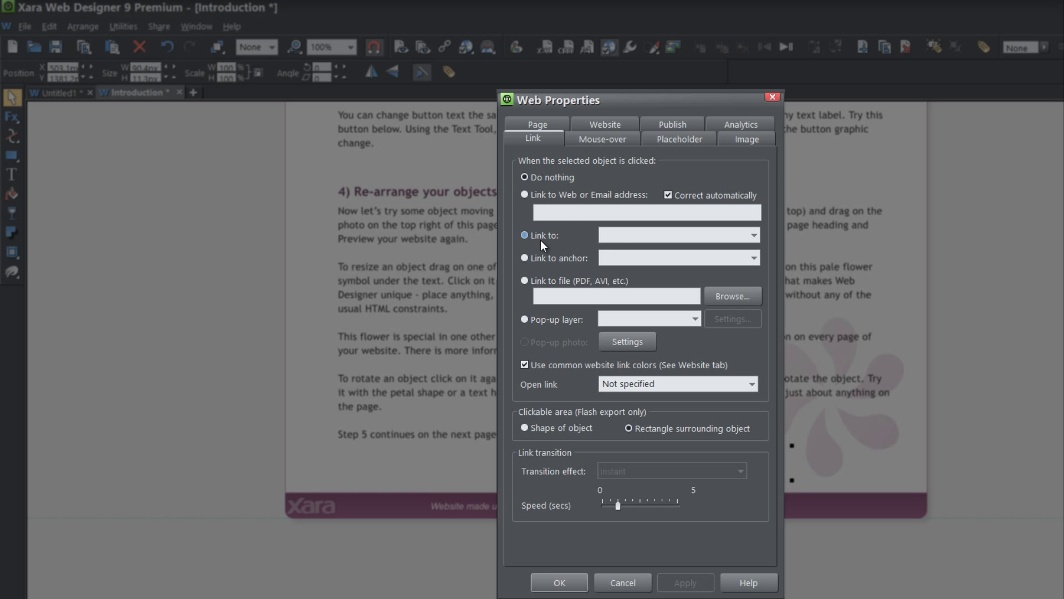
pyautogui.click(753, 235)
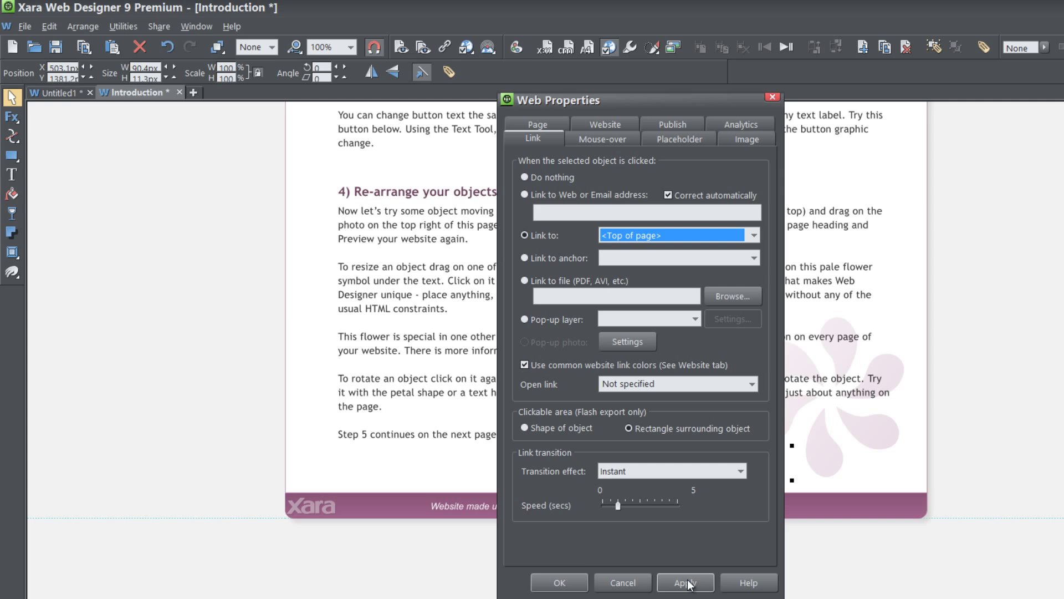
pyautogui.click(685, 582)
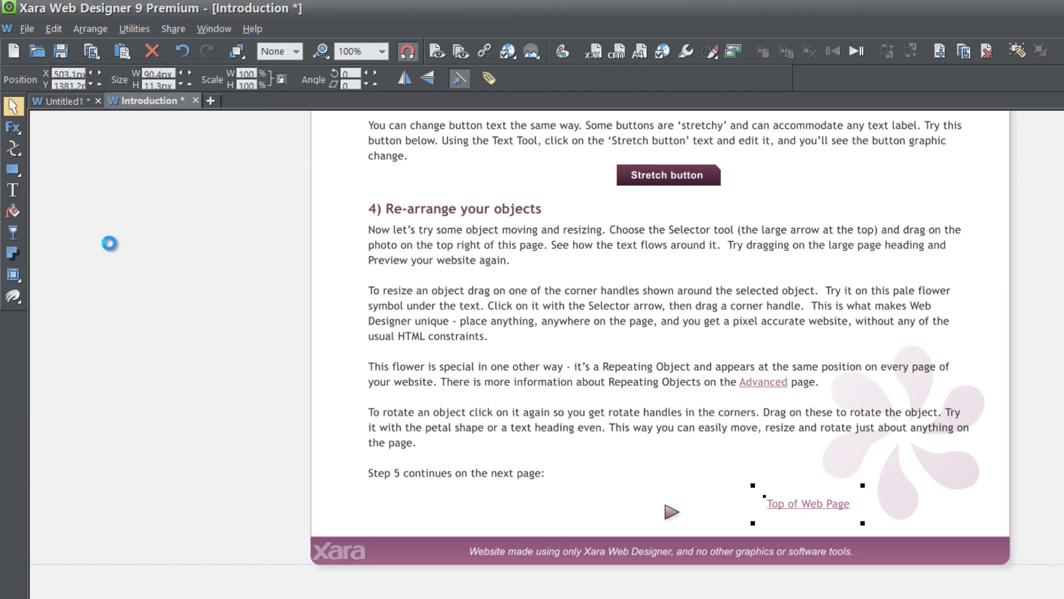
pyautogui.click(435, 52)
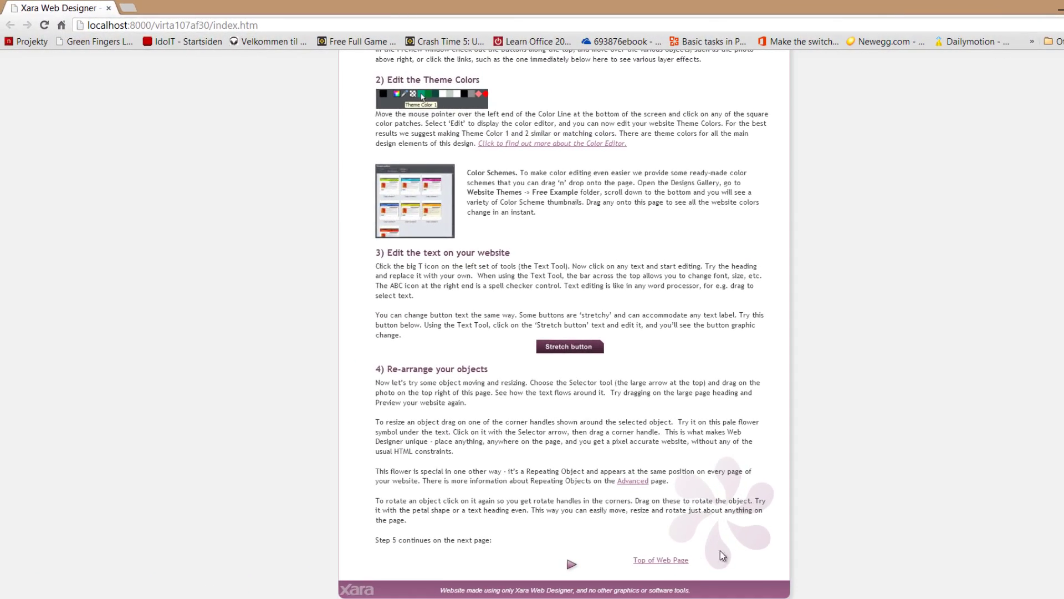
# Step: Scroll the Chrome preview to the bottom and follow the link back to the page top
pyautogui.scroll(3)
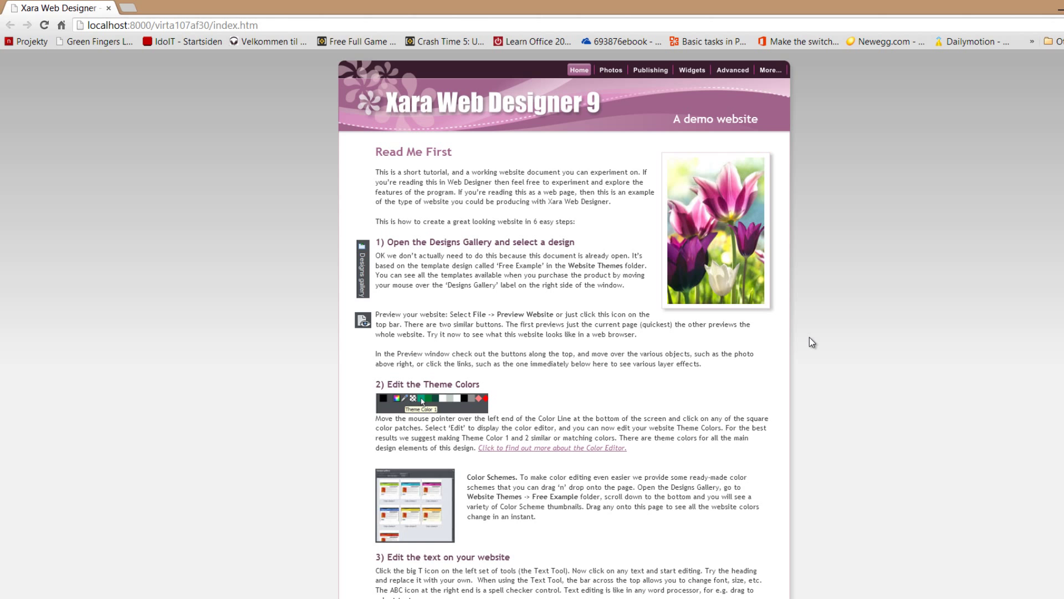
pyautogui.scroll(-3)
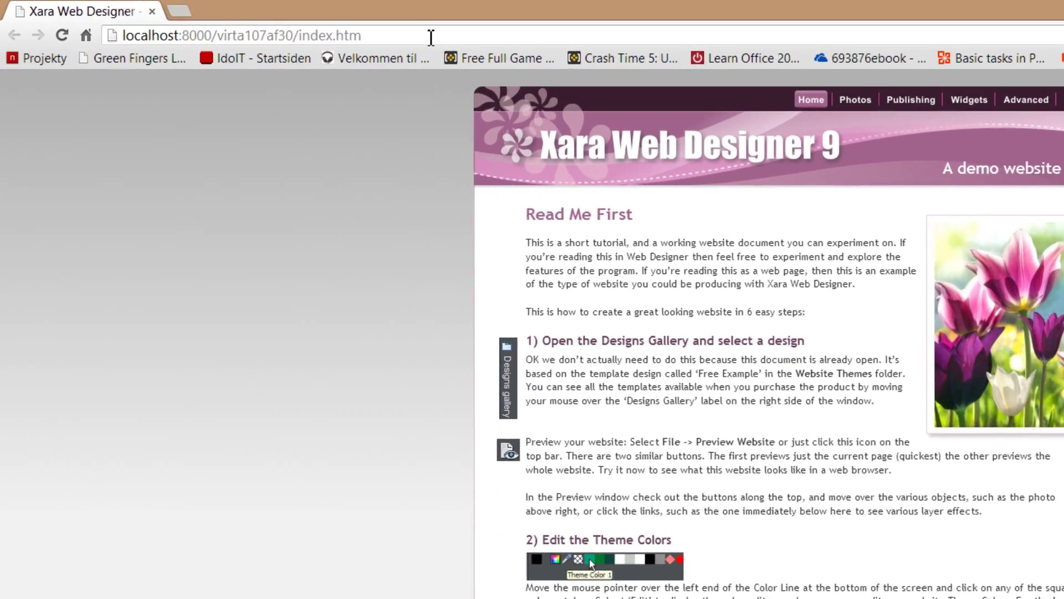
pyautogui.write('wwww')
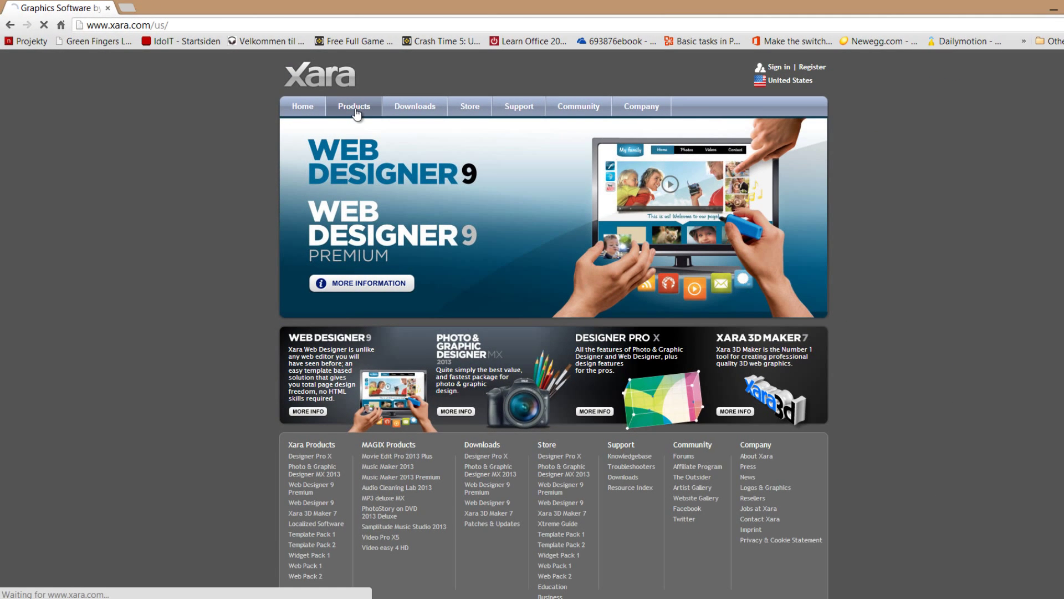
pyautogui.click(353, 108)
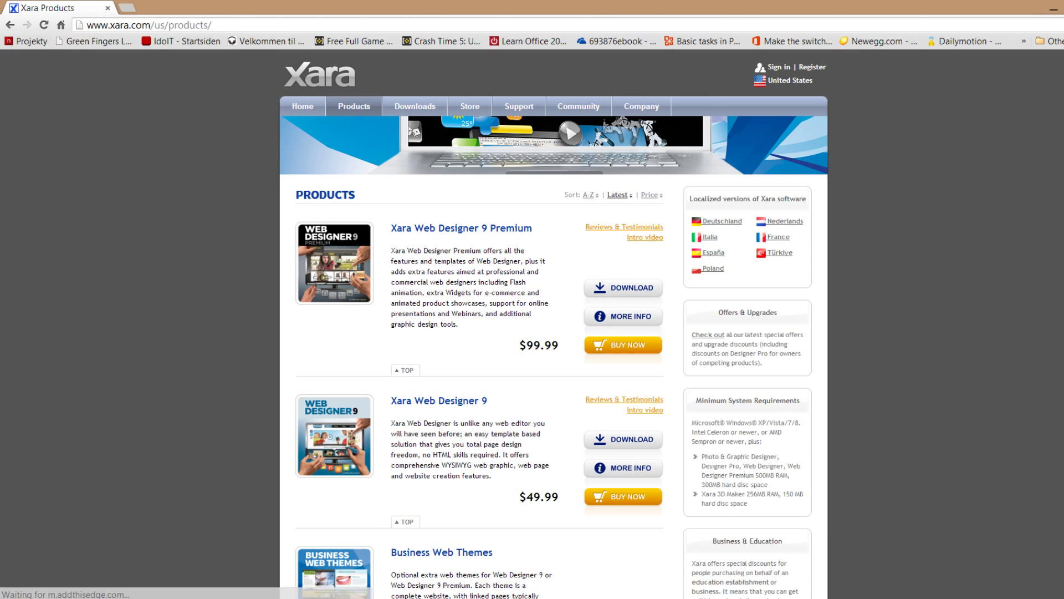
pyautogui.scroll(-3)
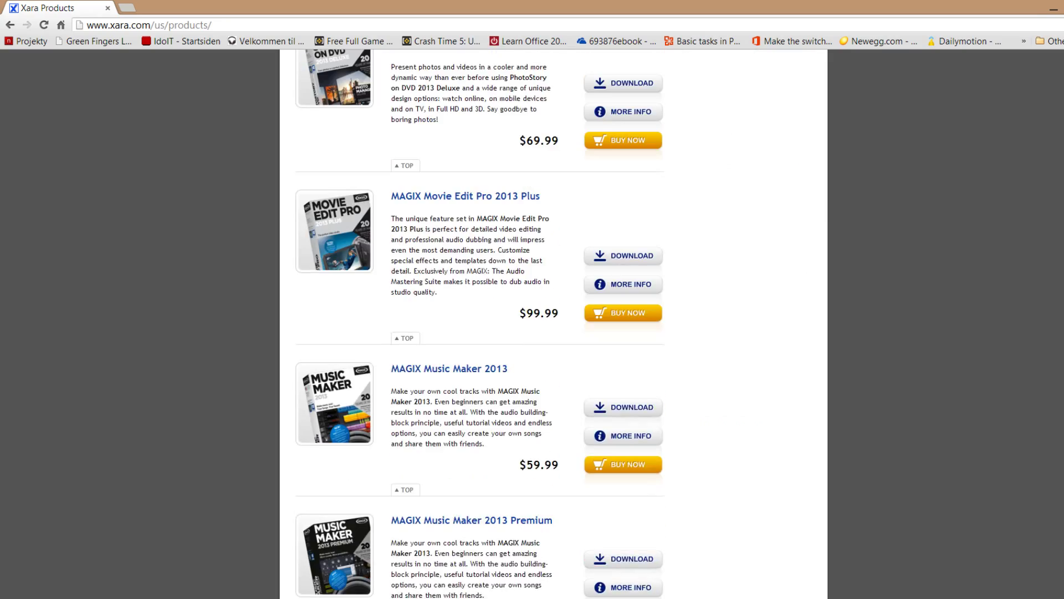
pyautogui.scroll(-3)
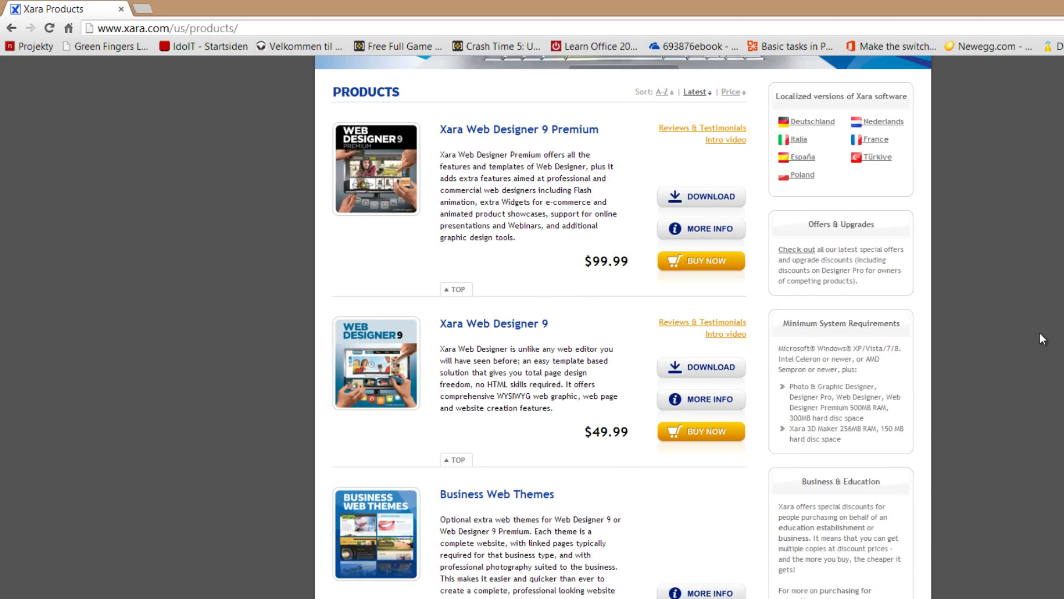
pyautogui.scroll(-3)
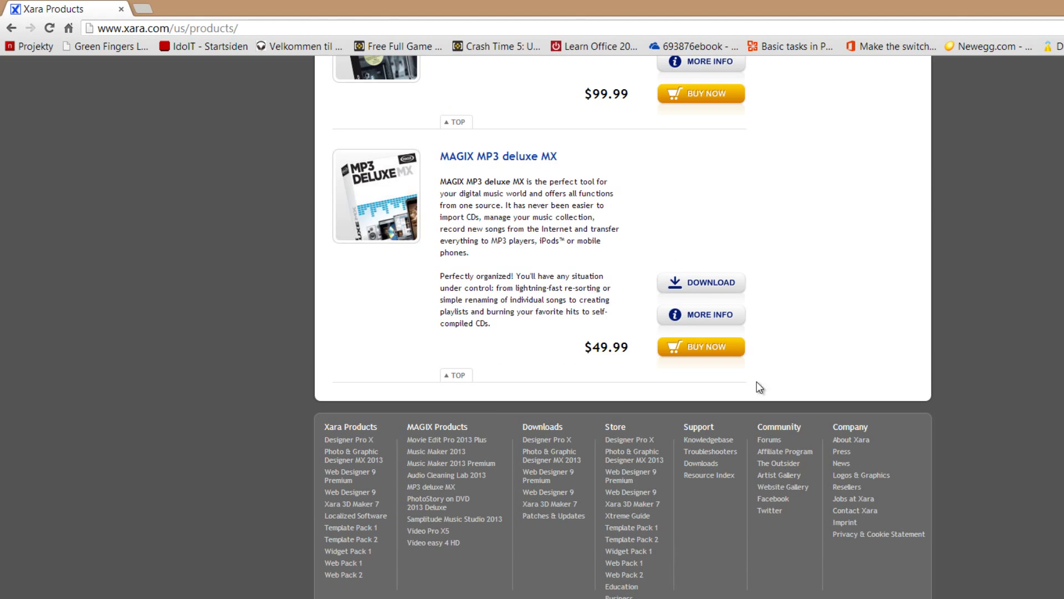
pyautogui.moveTo(467, 386)
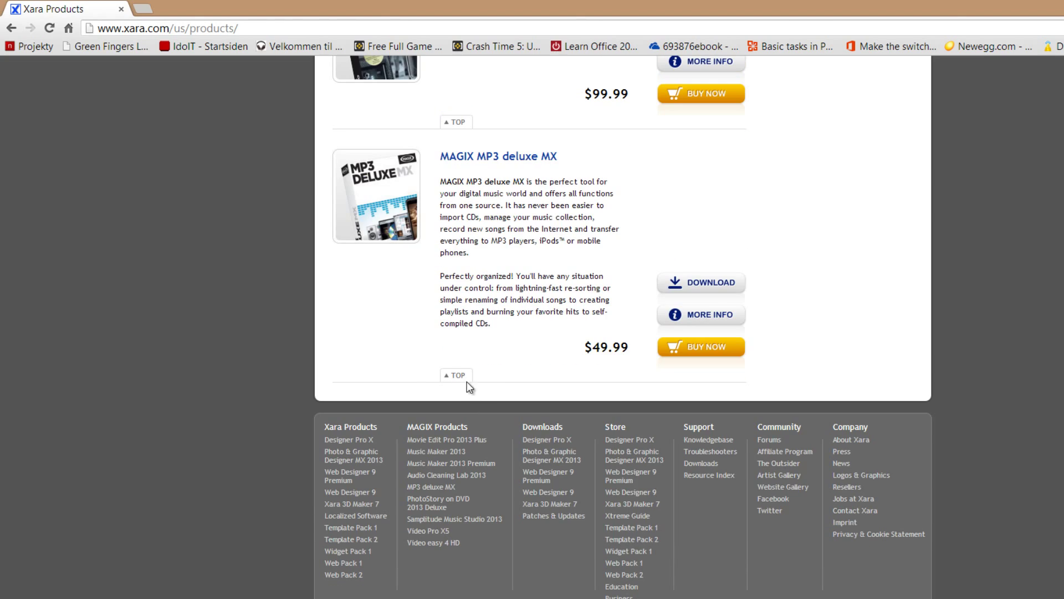